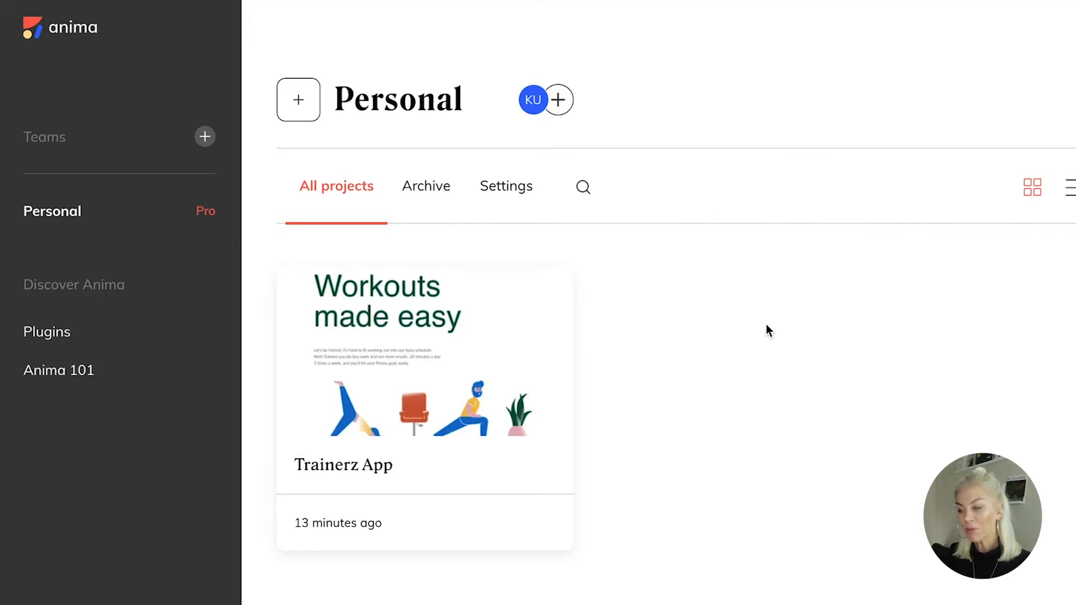
pyautogui.moveTo(746, 334)
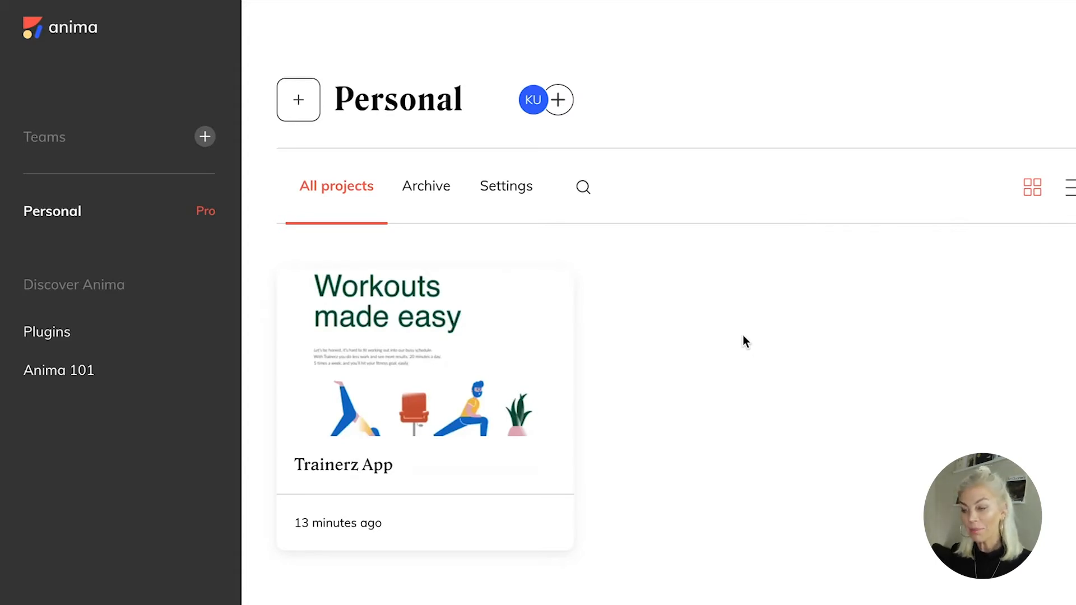
pyautogui.moveTo(677, 362)
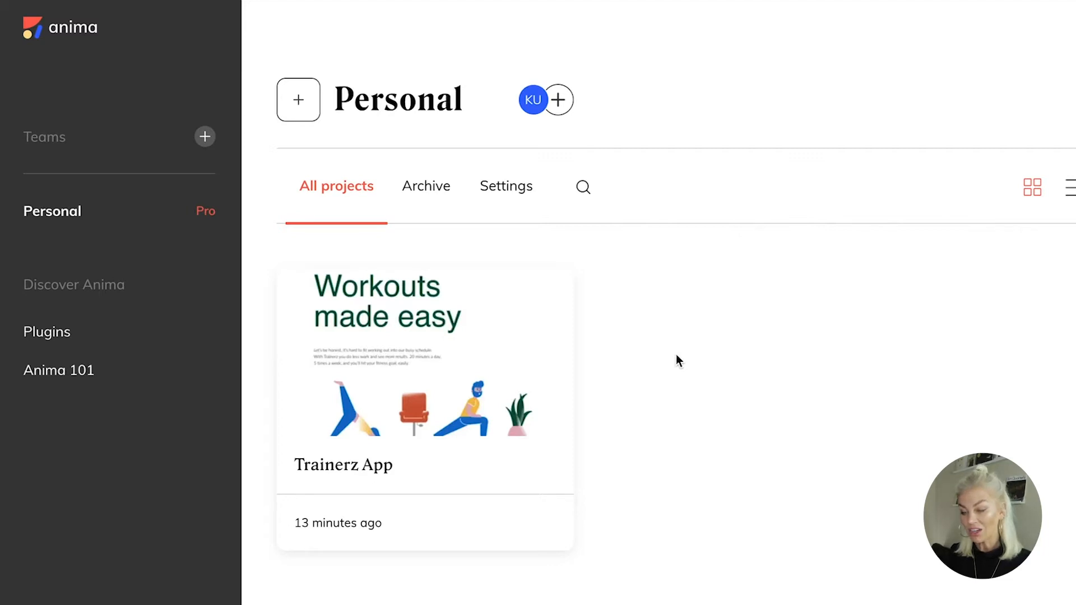
pyautogui.moveTo(506, 195)
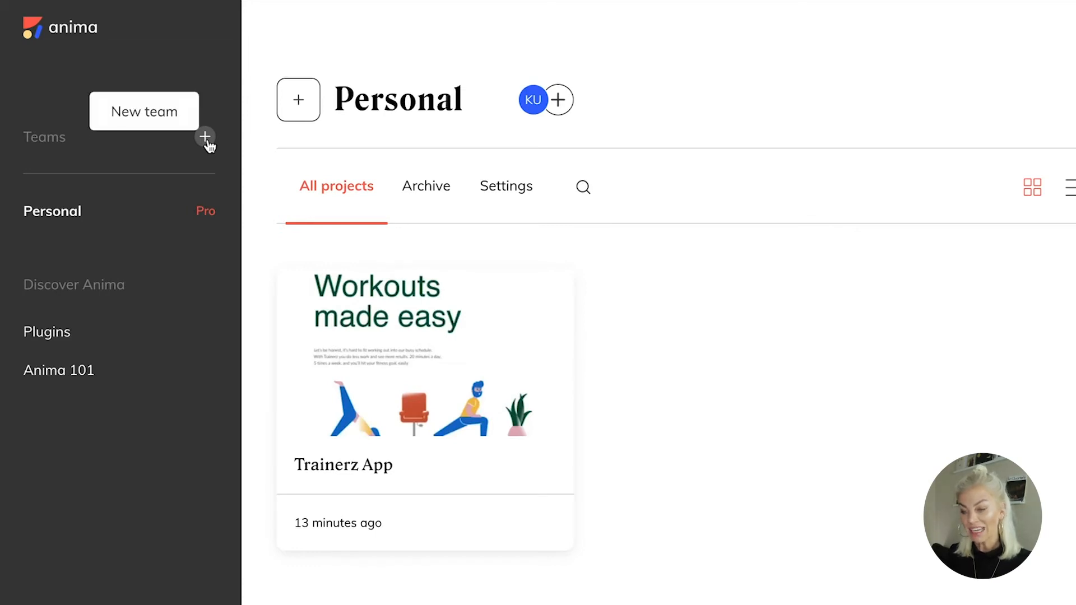
# Start a new team from the Teams sidebar and name it 'Trainerz Team'
pyautogui.click(143, 111)
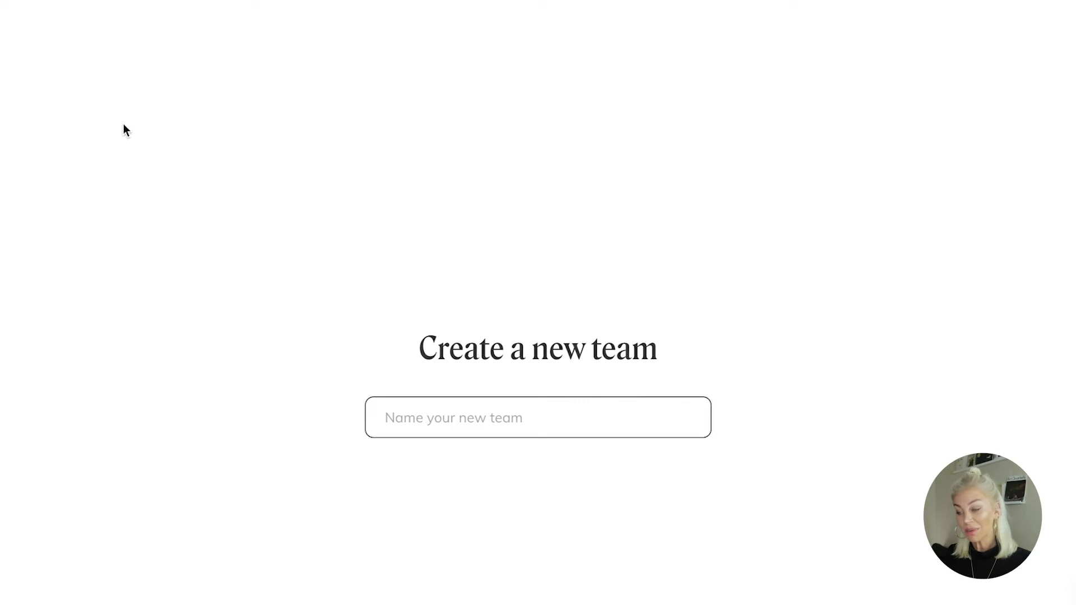
pyautogui.write('T')
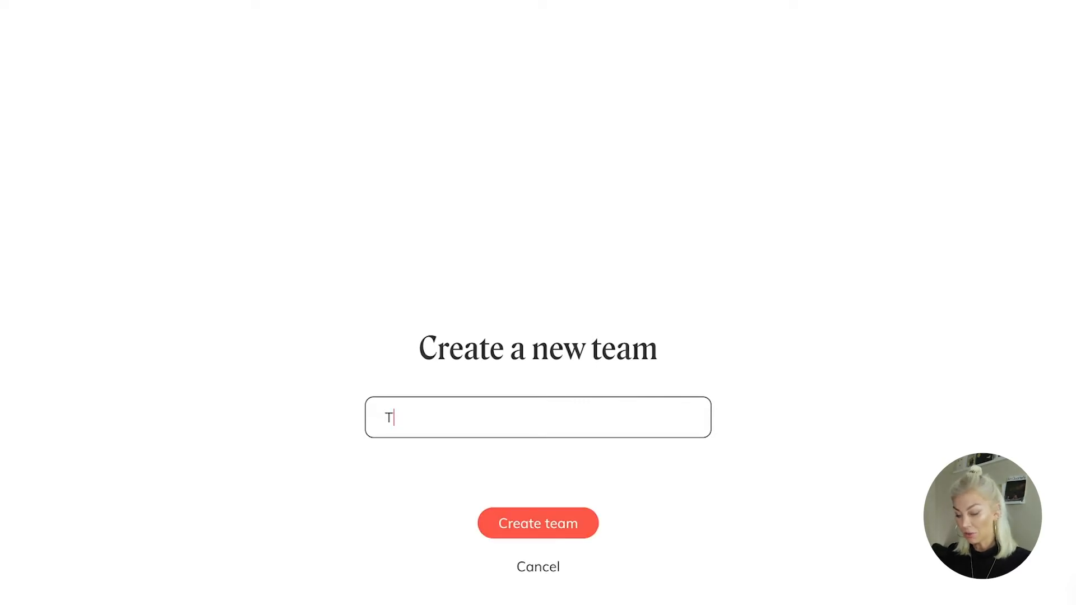
pyautogui.write('rainerz Te')
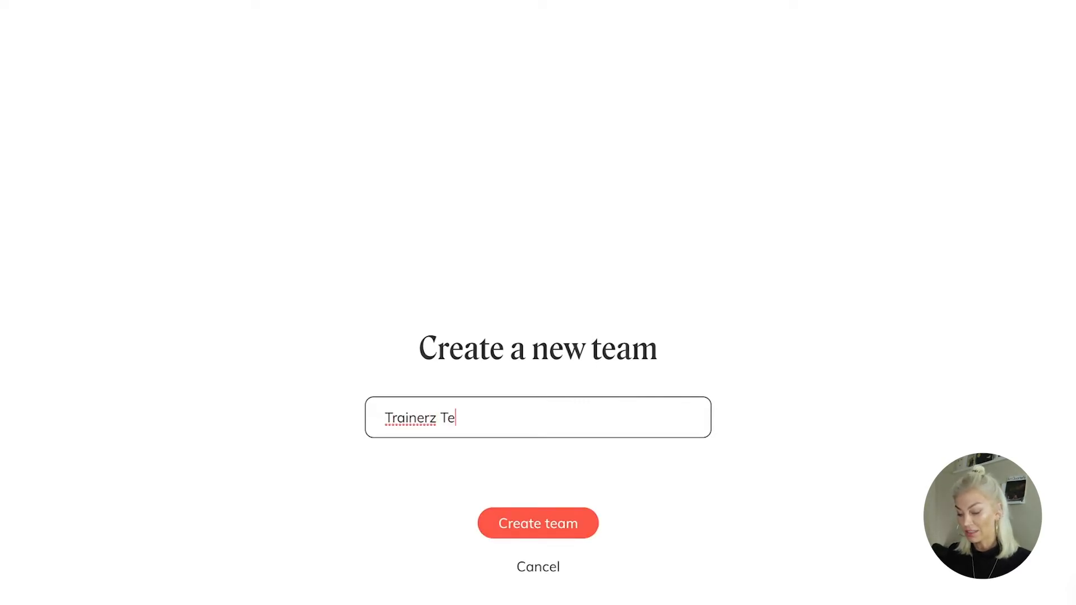
pyautogui.write('am')
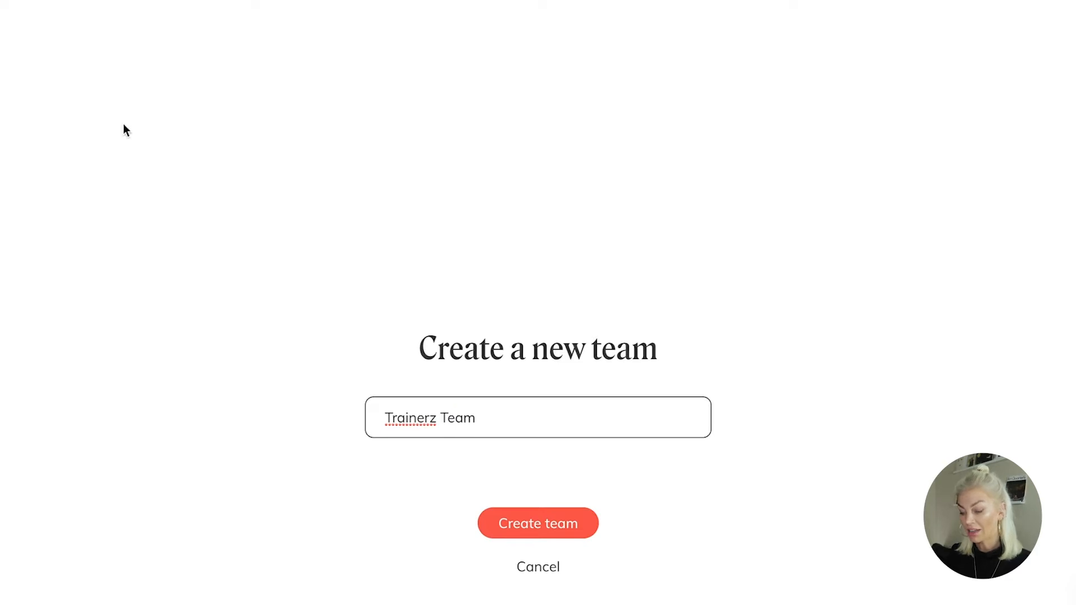
pyautogui.moveTo(543, 531)
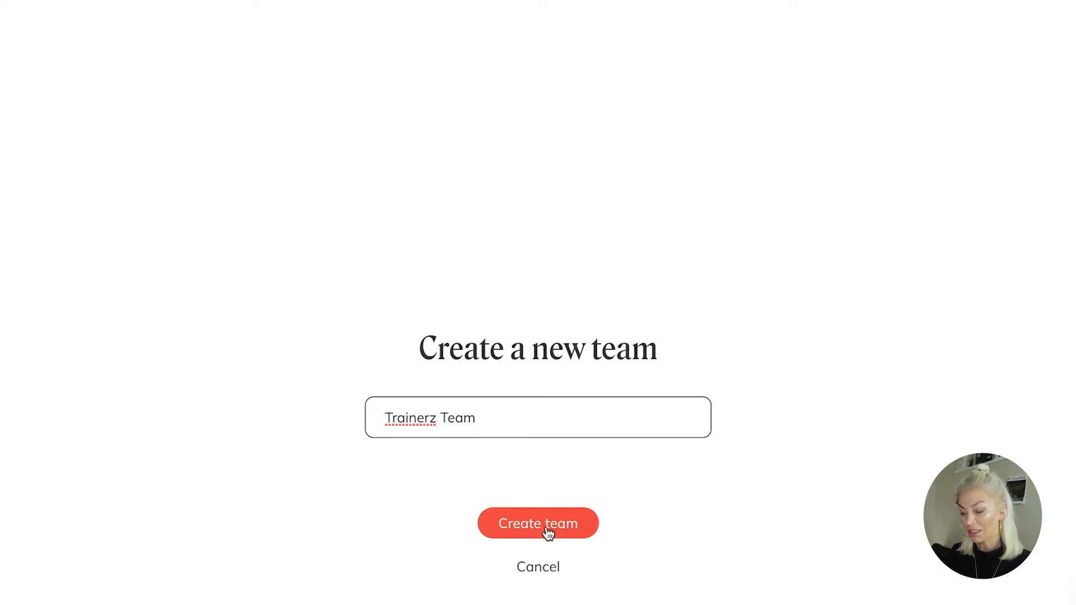
pyautogui.click(538, 523)
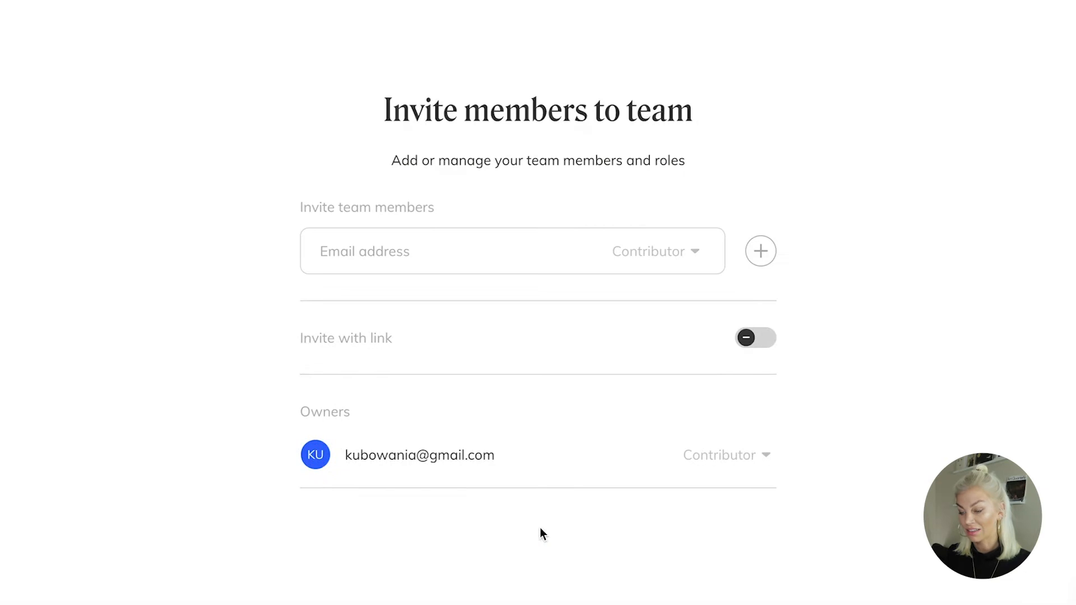
pyautogui.moveTo(222, 280)
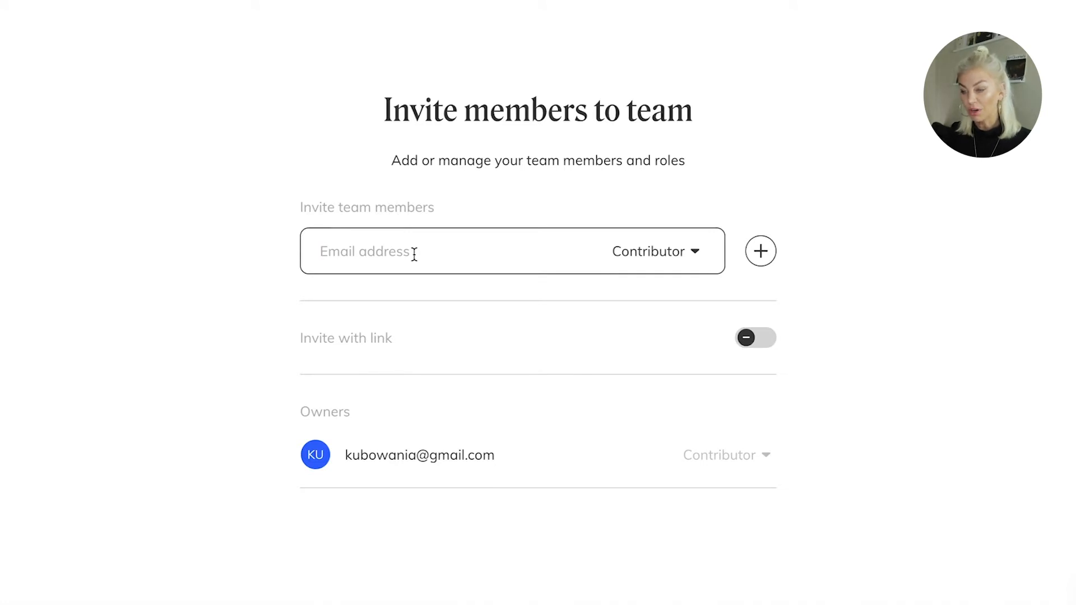
pyautogui.moveTo(686, 256)
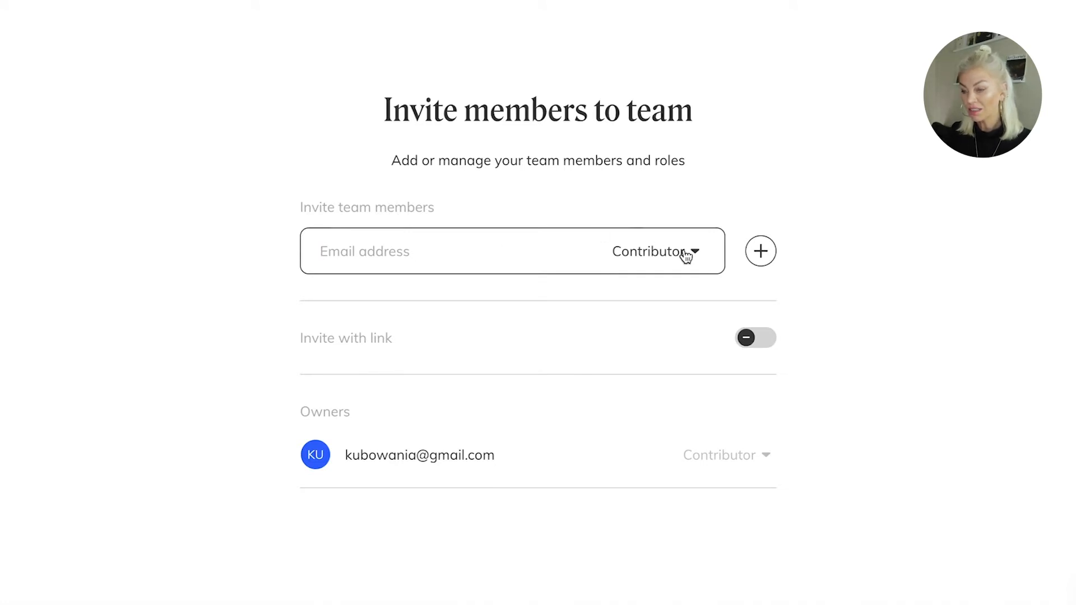
pyautogui.click(656, 251)
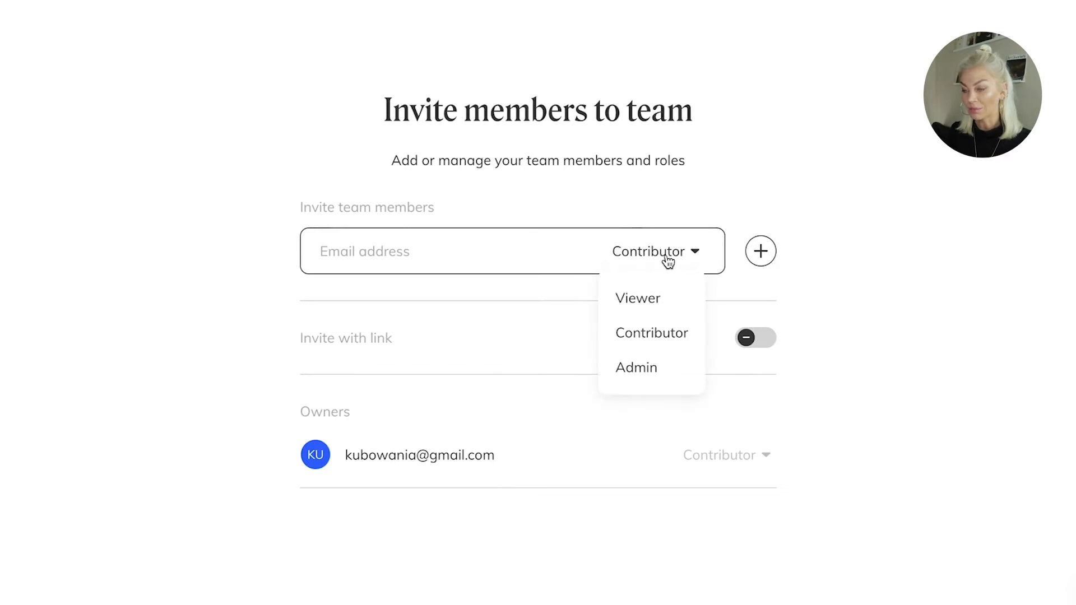
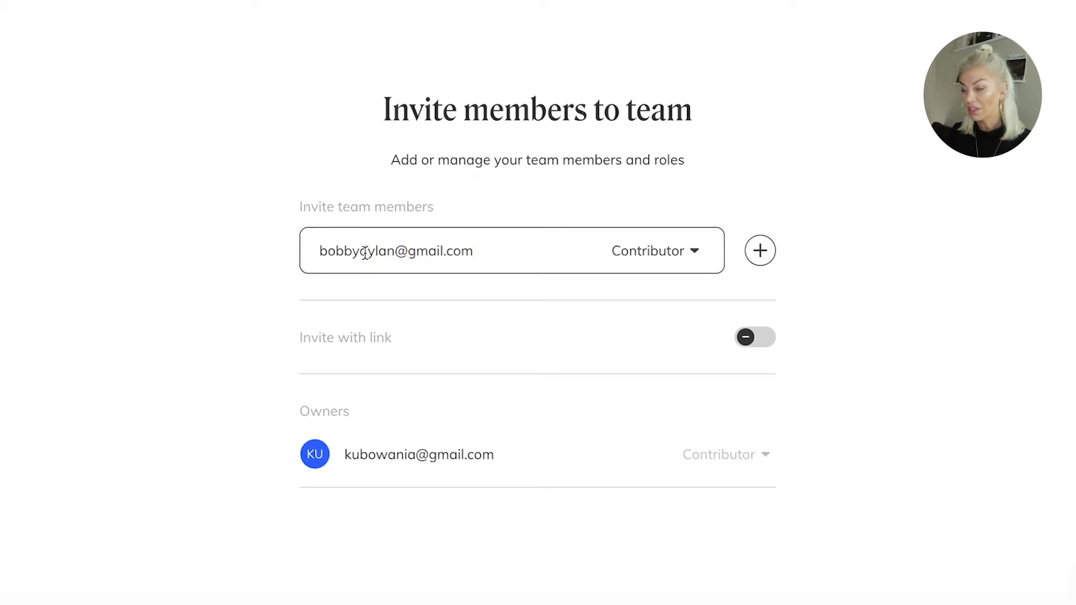
# Enable Invite with link with Contributor access and copy the invite link
pyautogui.click(754, 337)
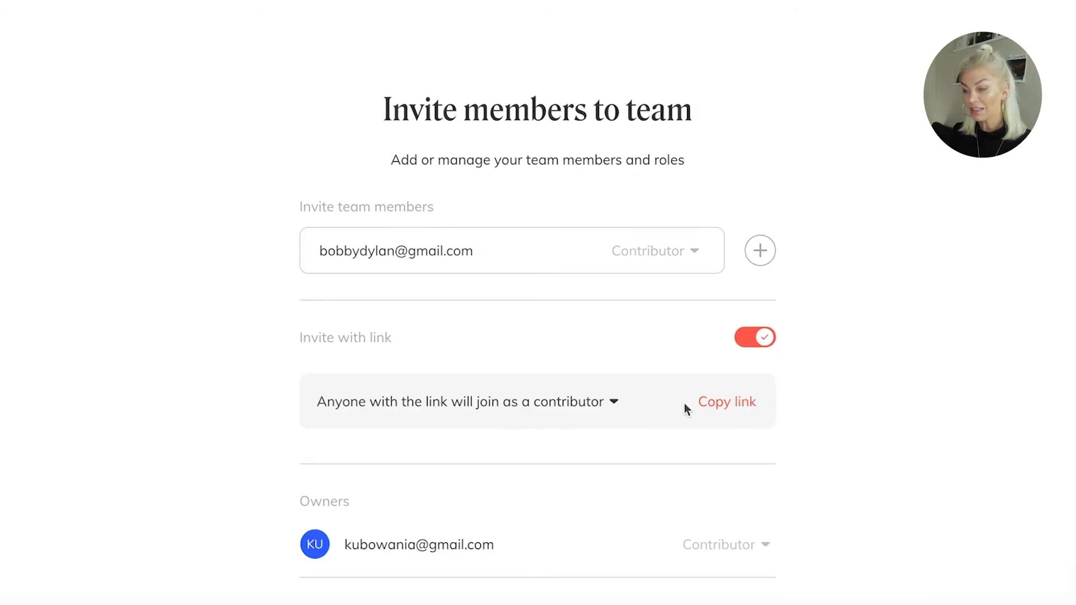
pyautogui.moveTo(655, 409)
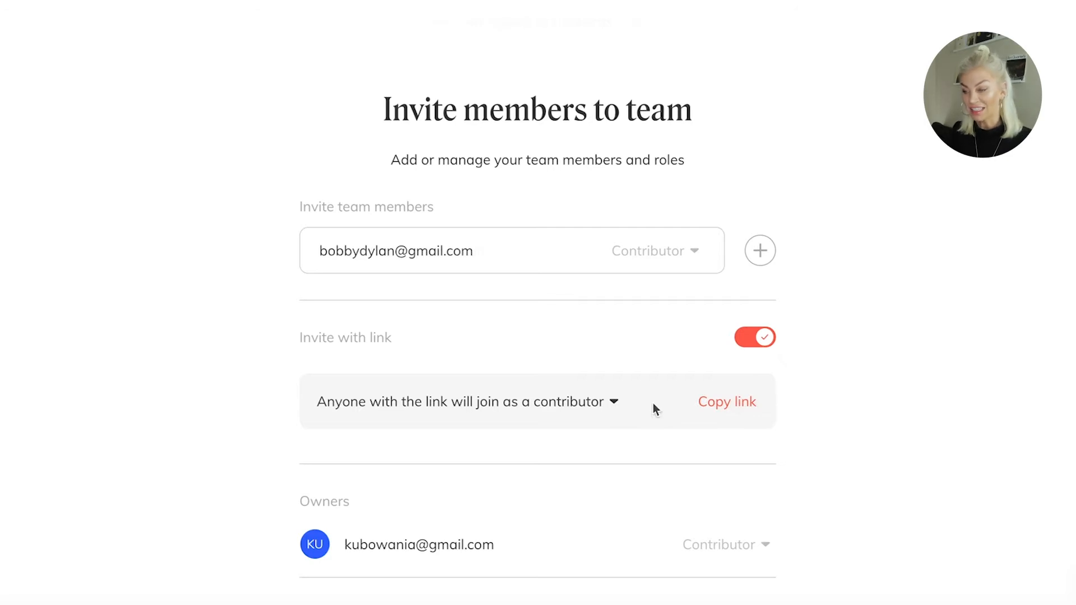
pyautogui.click(613, 401)
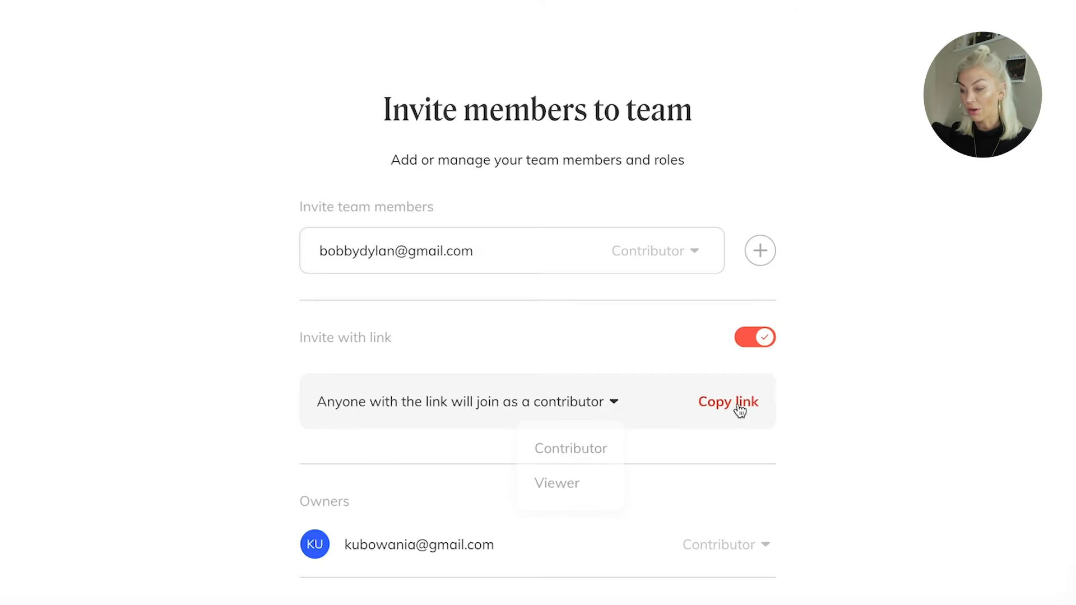
pyautogui.click(728, 401)
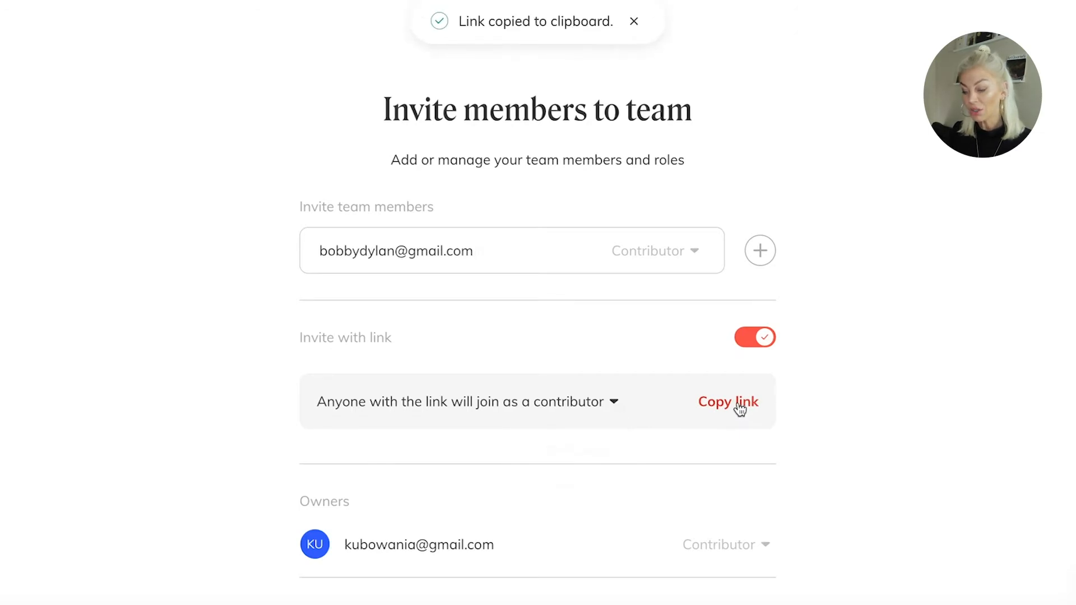
pyautogui.moveTo(838, 303)
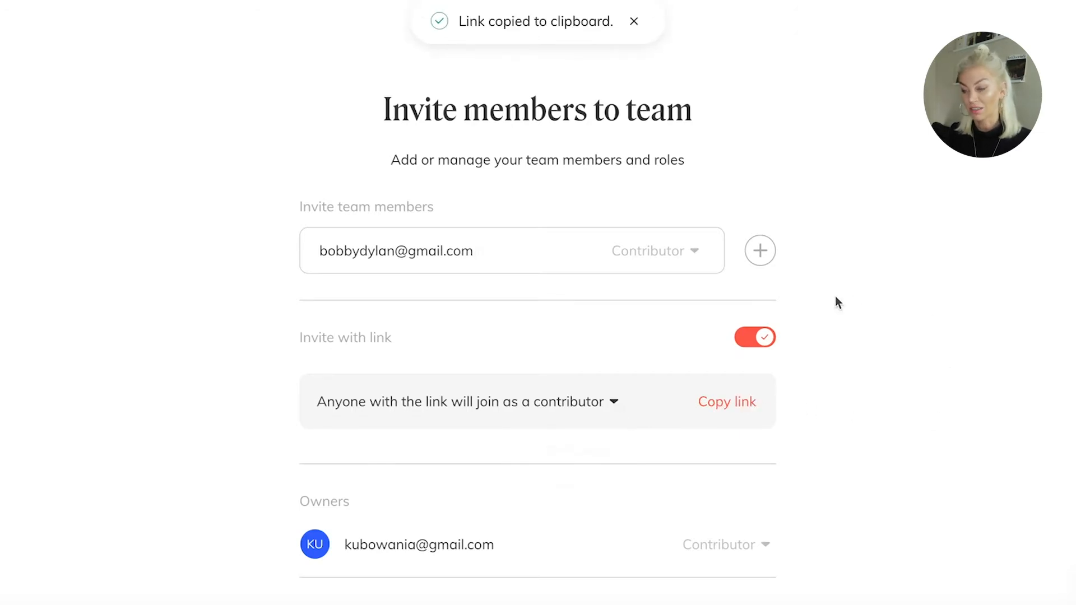
pyautogui.moveTo(741, 344)
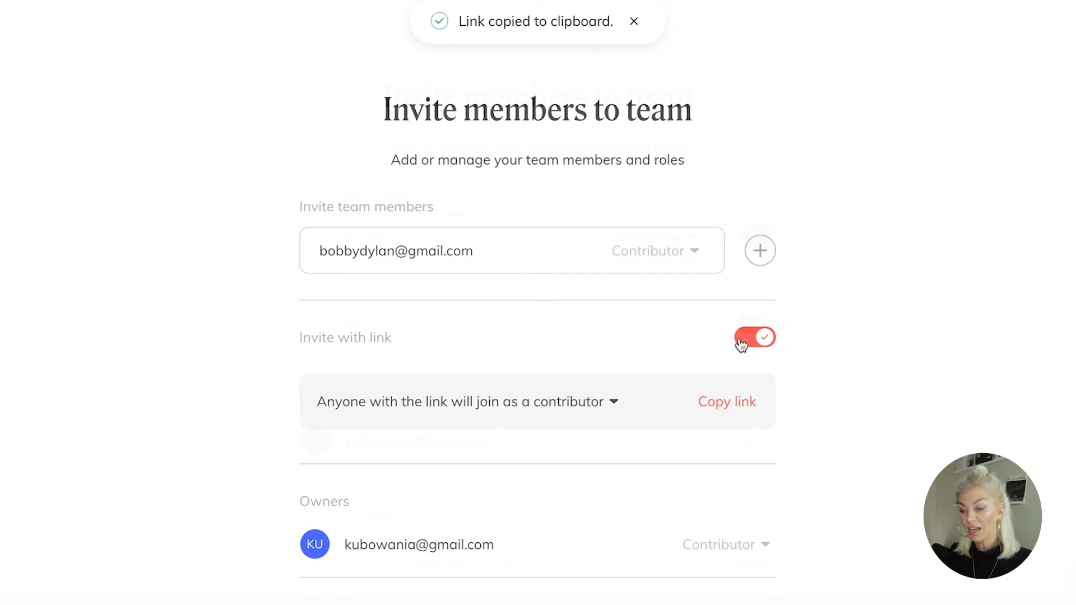
# Switch off link invites, send the email invitation, and finish inviting
pyautogui.click(754, 337)
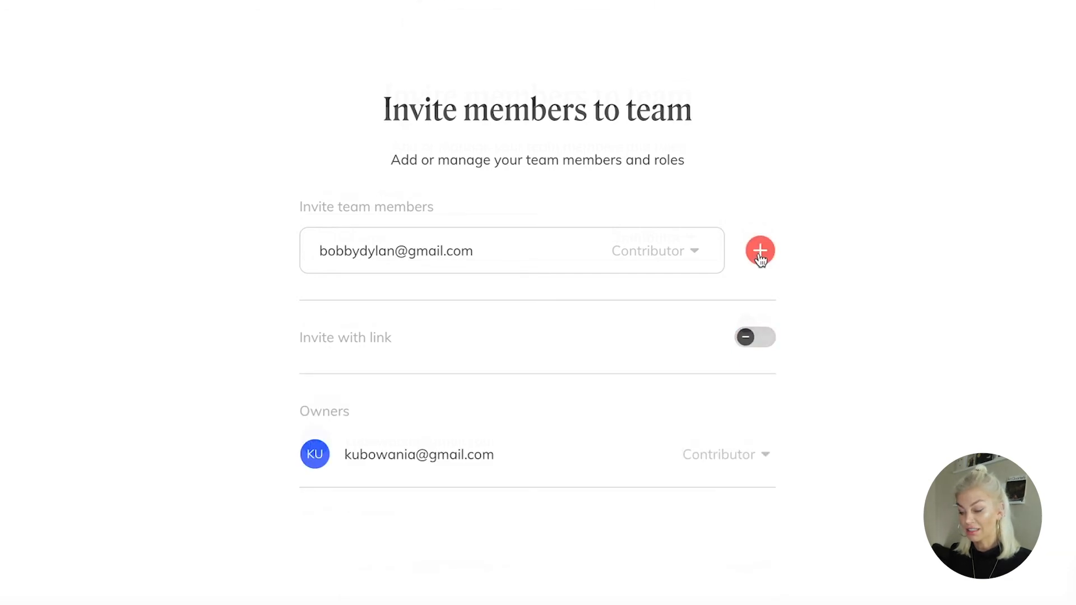
pyautogui.click(759, 250)
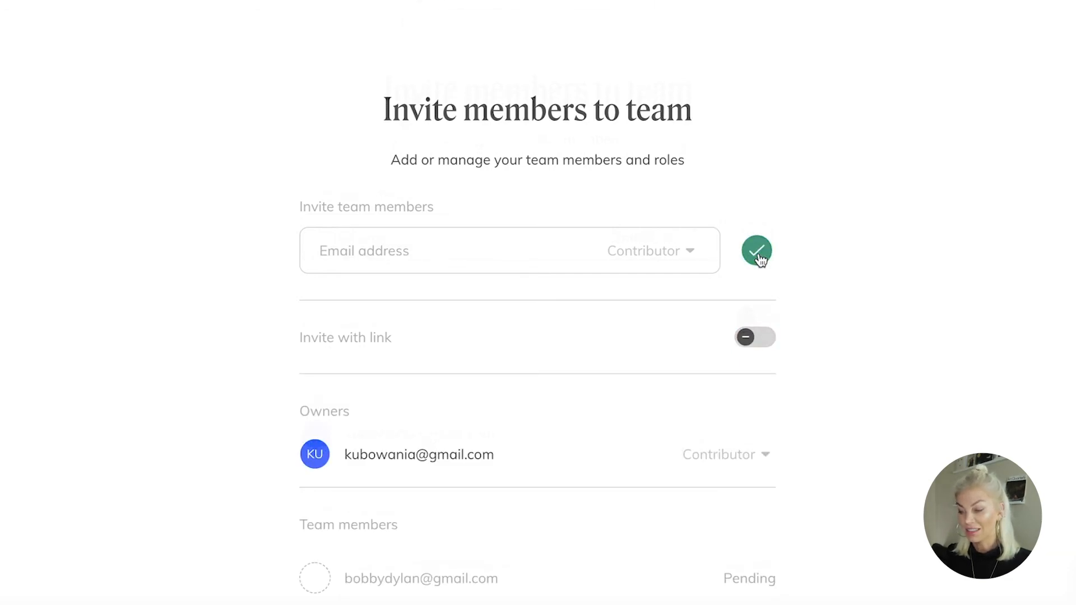
pyautogui.click(757, 250)
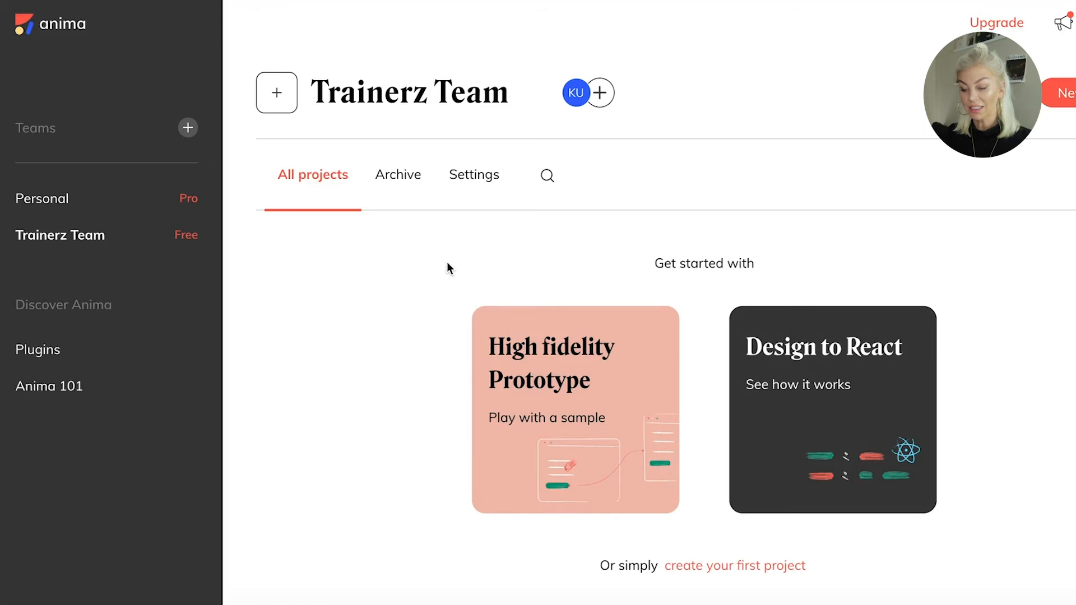
pyautogui.moveTo(602, 93)
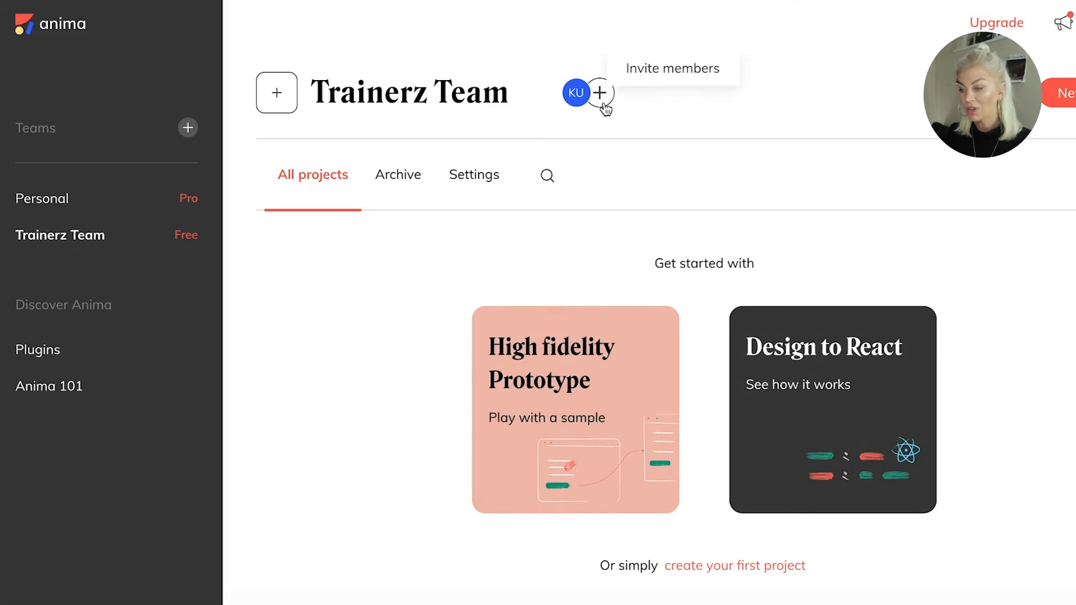
# Open Trainerz Team's Settings page with General, Members, Plan and Billing sections
pyautogui.click(599, 93)
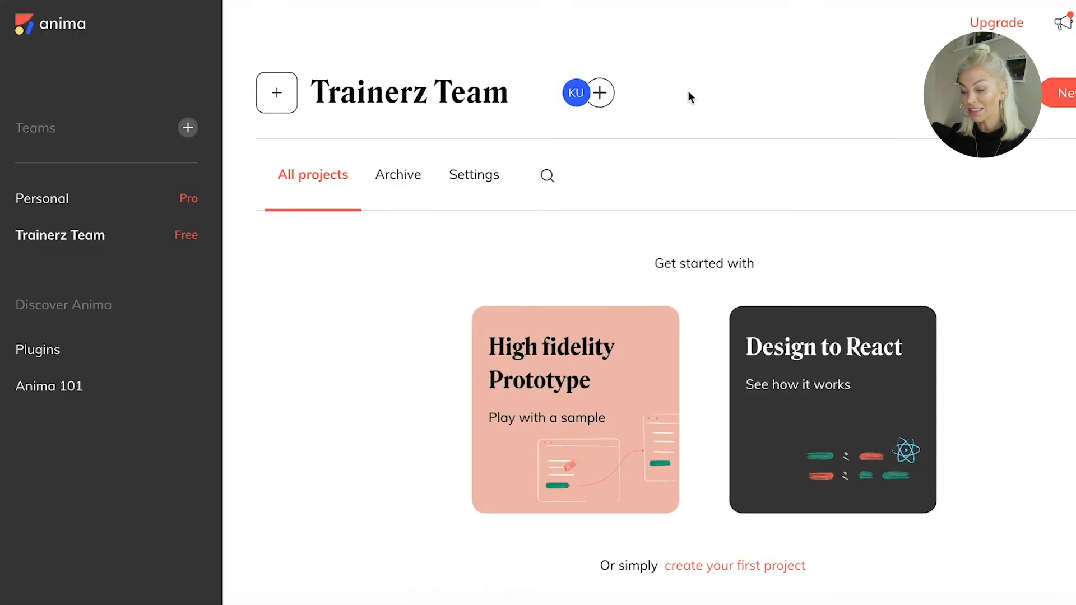
pyautogui.click(473, 175)
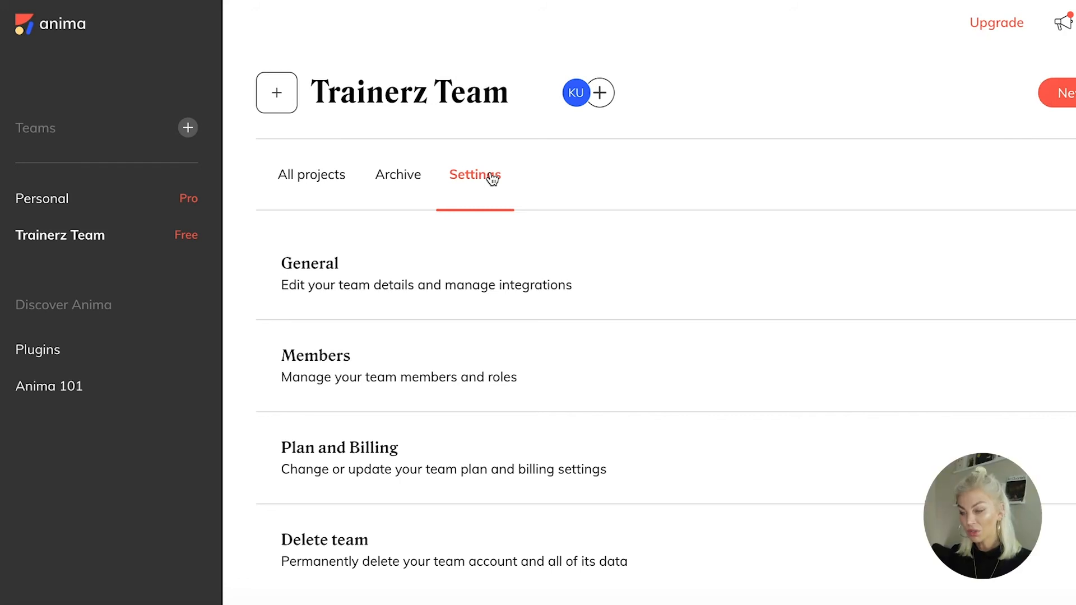
# View the empty Archive tab, then return to All projects
pyautogui.click(397, 175)
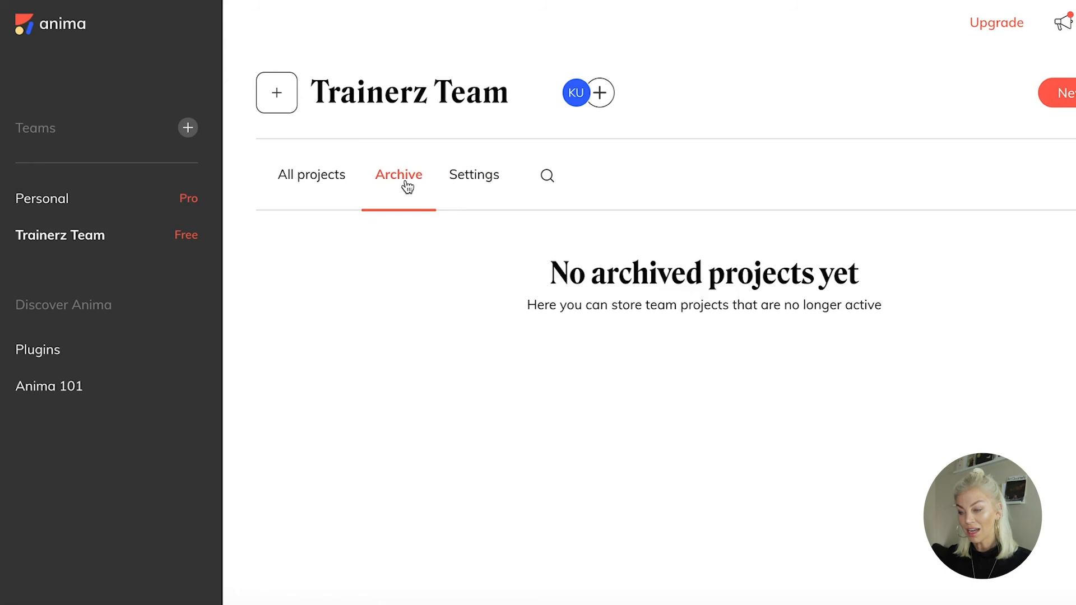
pyautogui.moveTo(311, 175)
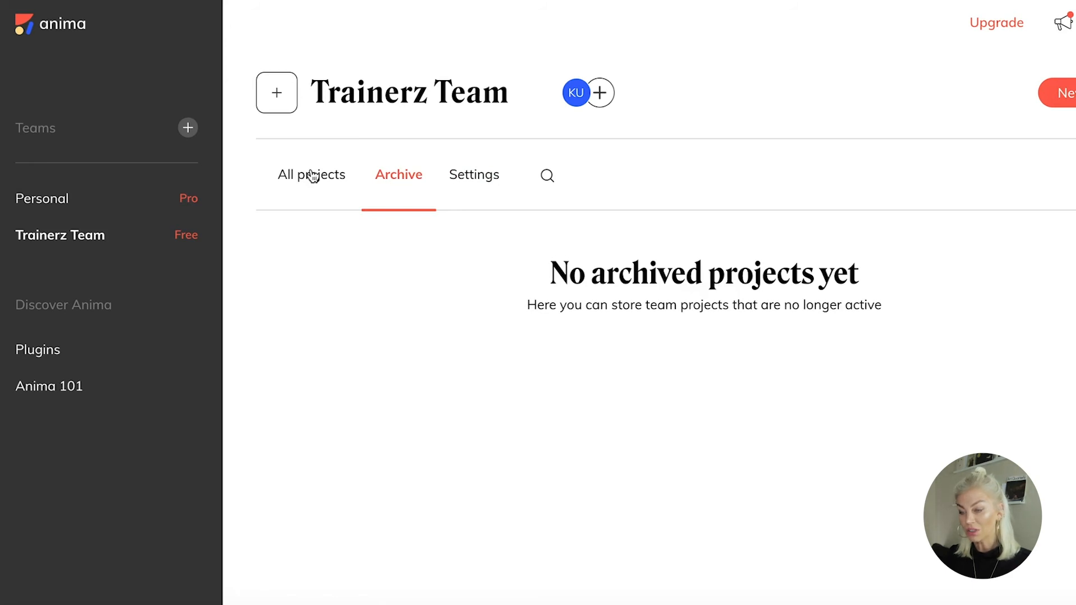
pyautogui.click(312, 175)
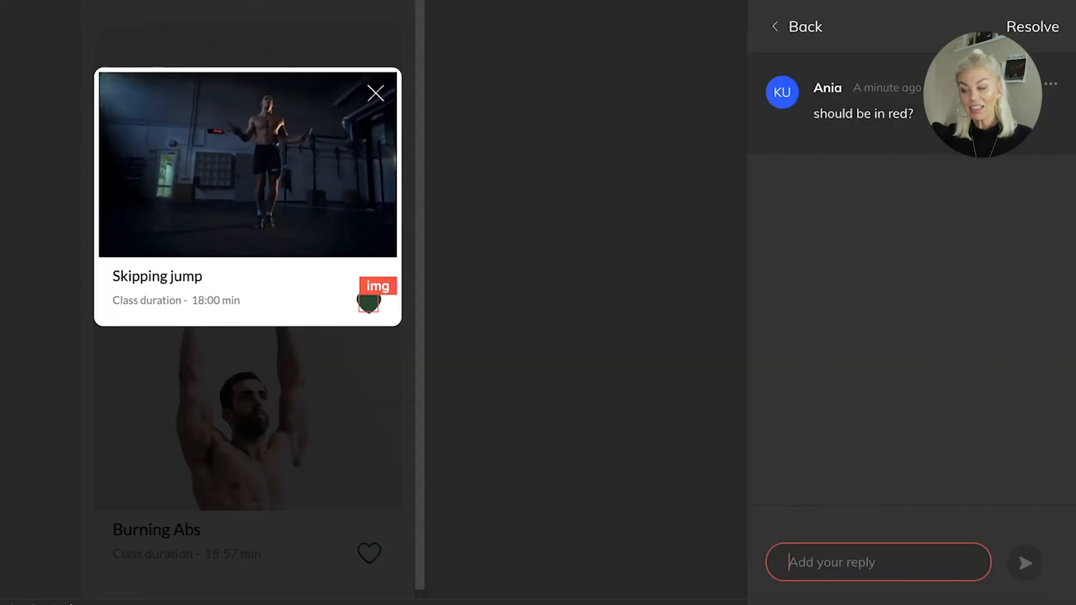
# Reply 'yes I think so!' to the comment about the Skipping jump card
pyautogui.write('yes I')
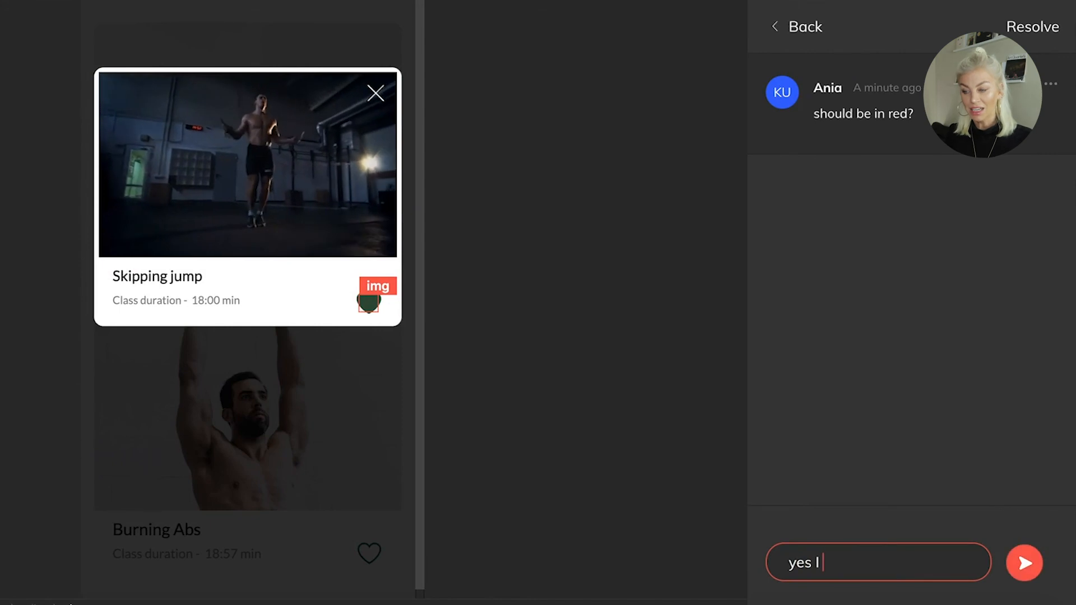
pyautogui.write('think')
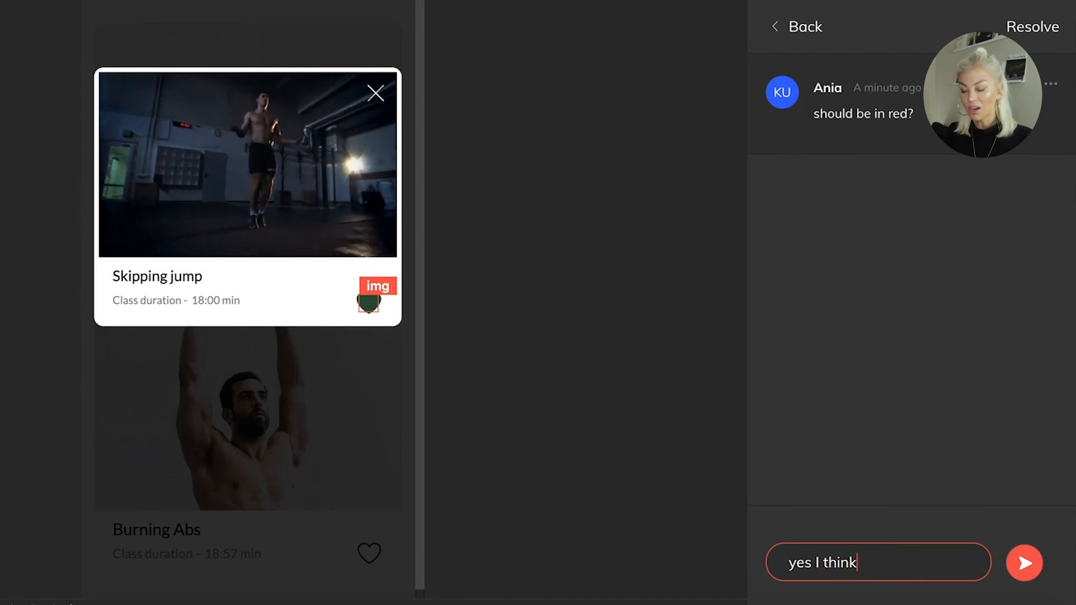
pyautogui.write('so!')
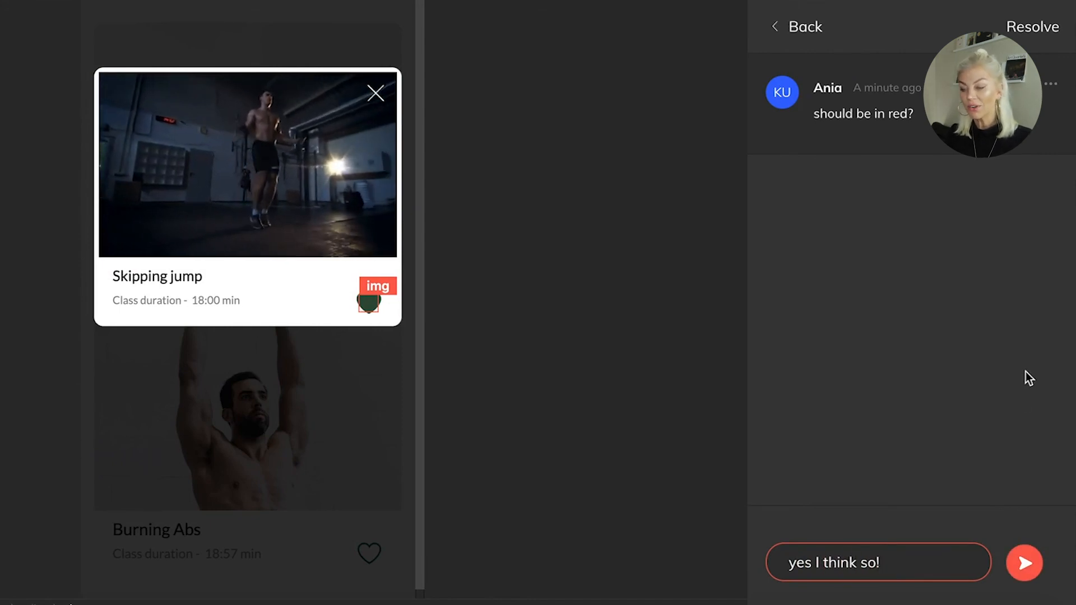
pyautogui.click(1023, 563)
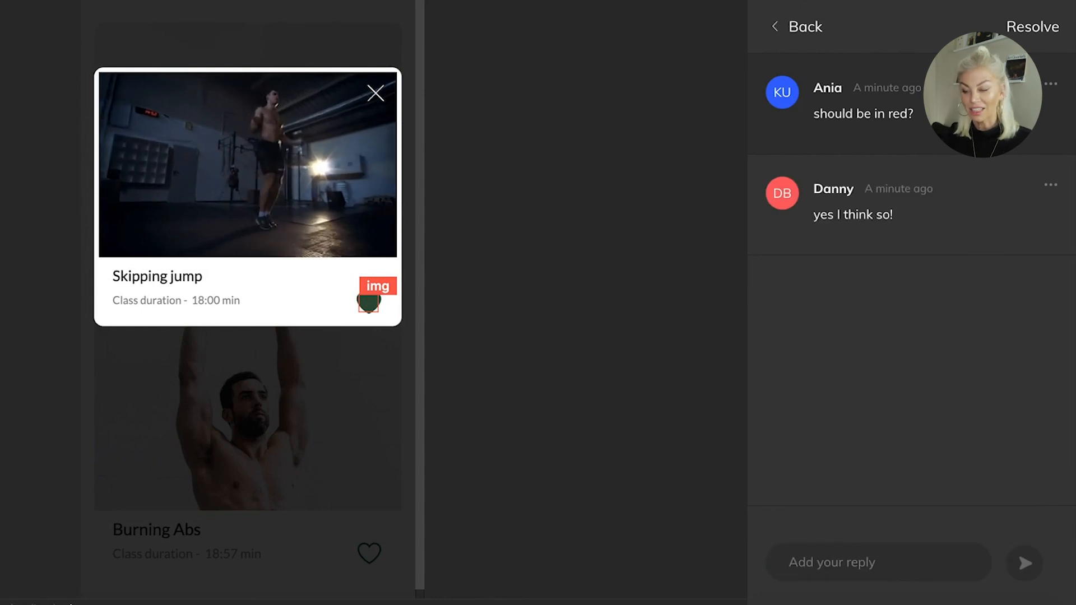